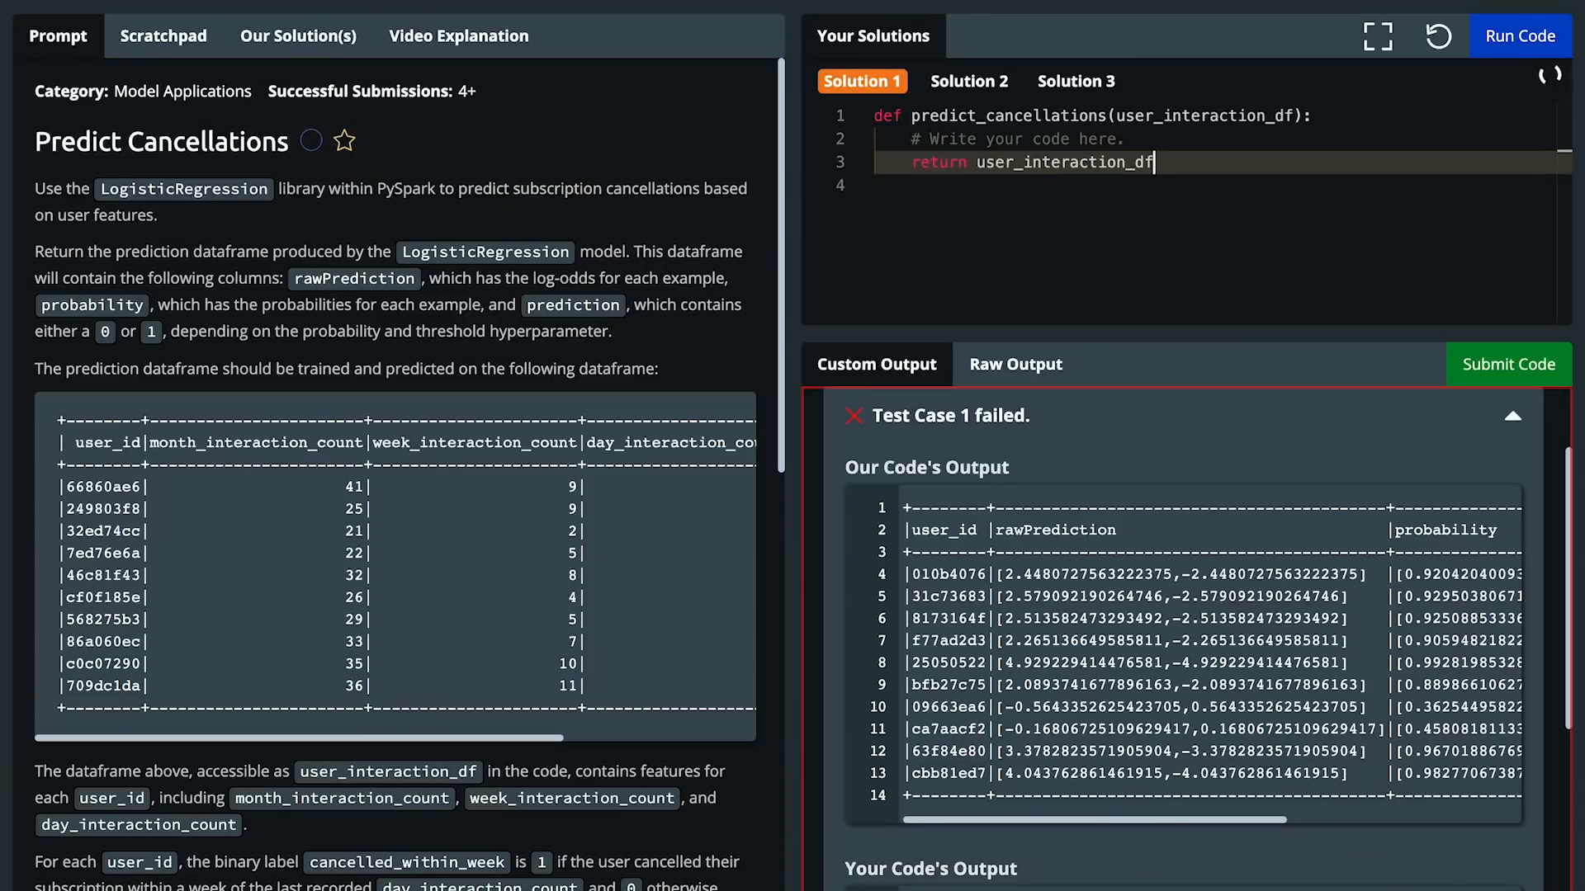
Re-run the unchanged predict_cancellations starter code against the test case
left_click(1518, 35)
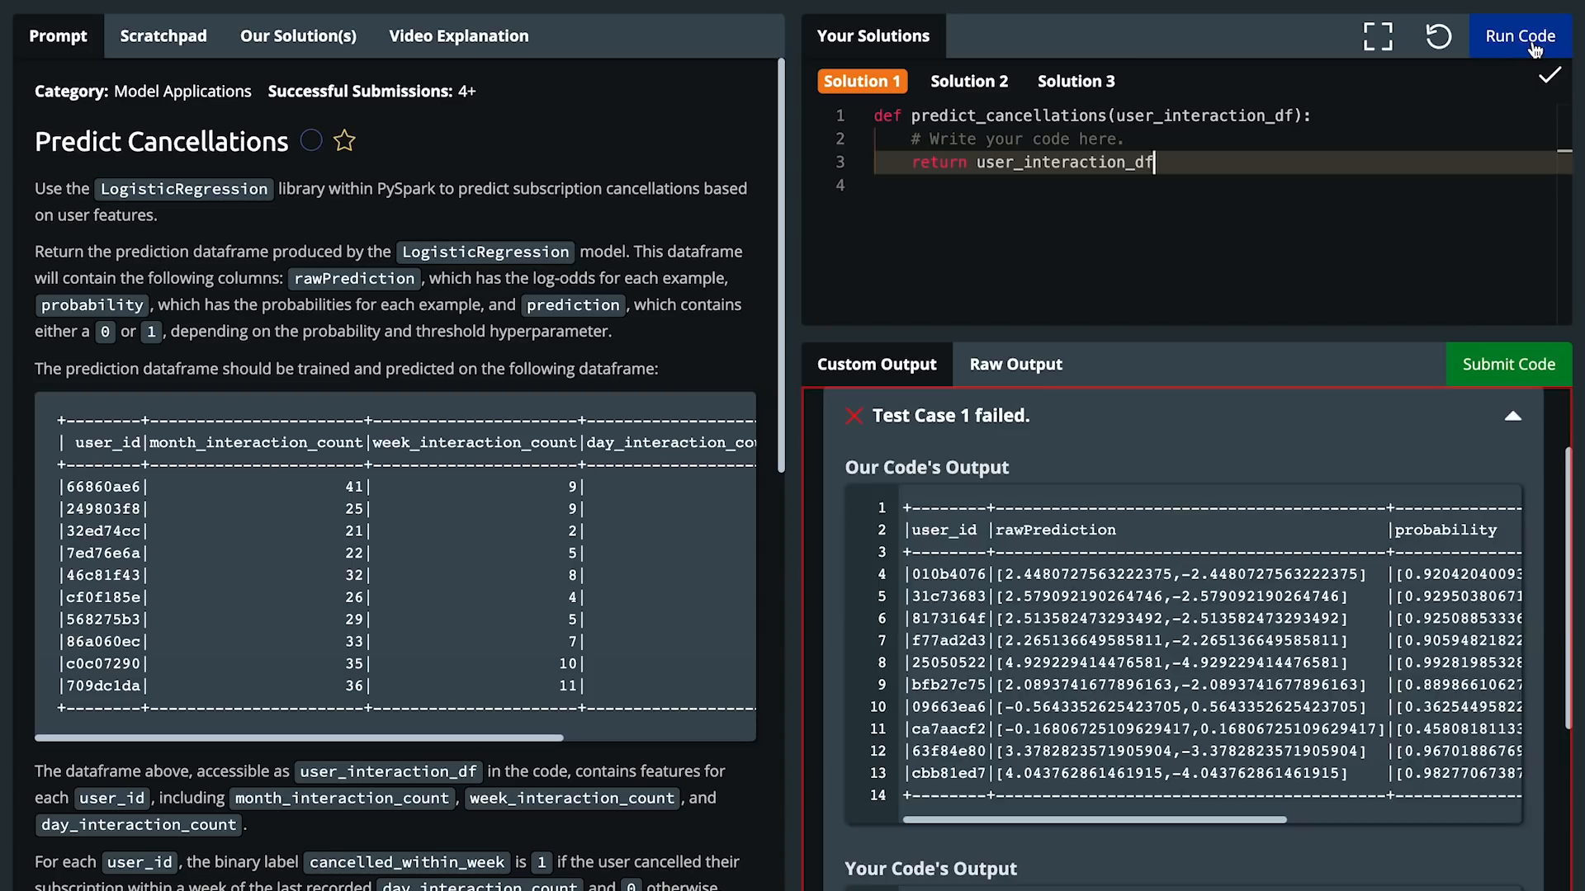
left_click(1519, 36)
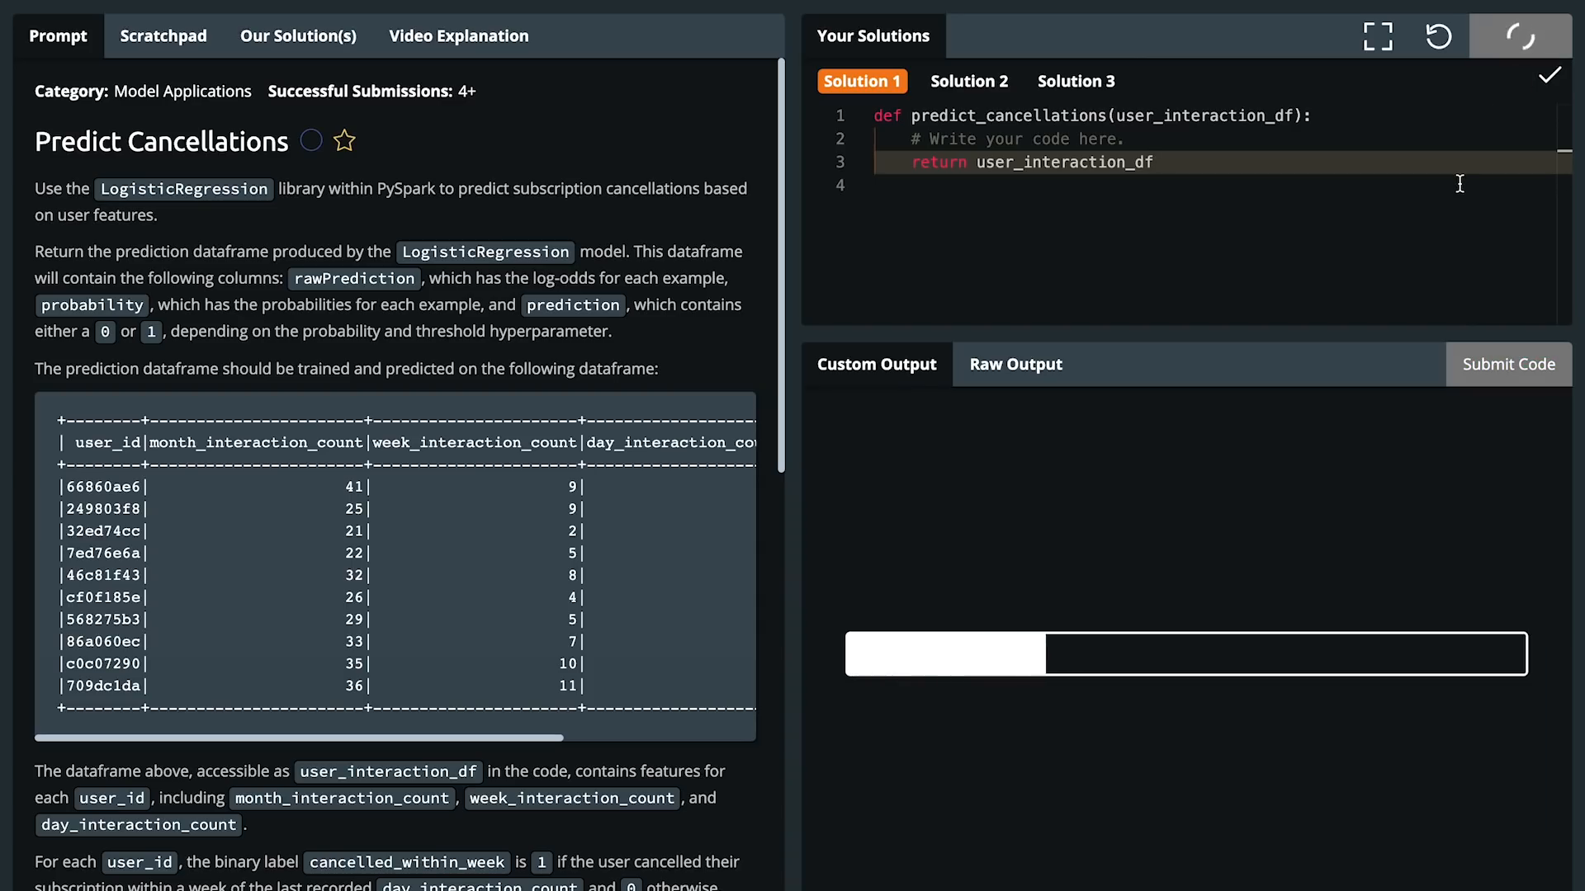